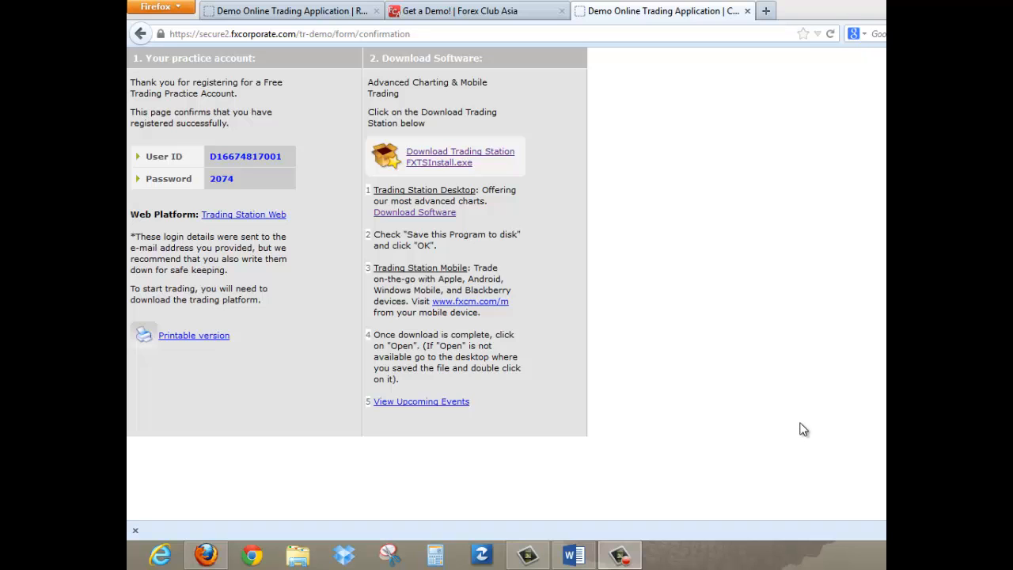
{"action": "mouse_move", "coordinate": [799, 426]}
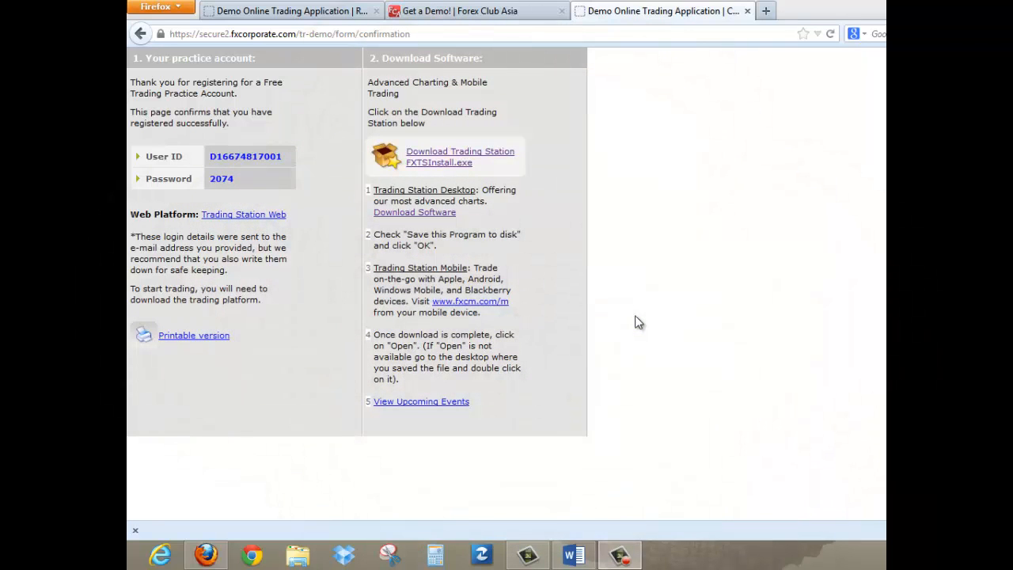
{"action": "mouse_move", "coordinate": [626, 304]}
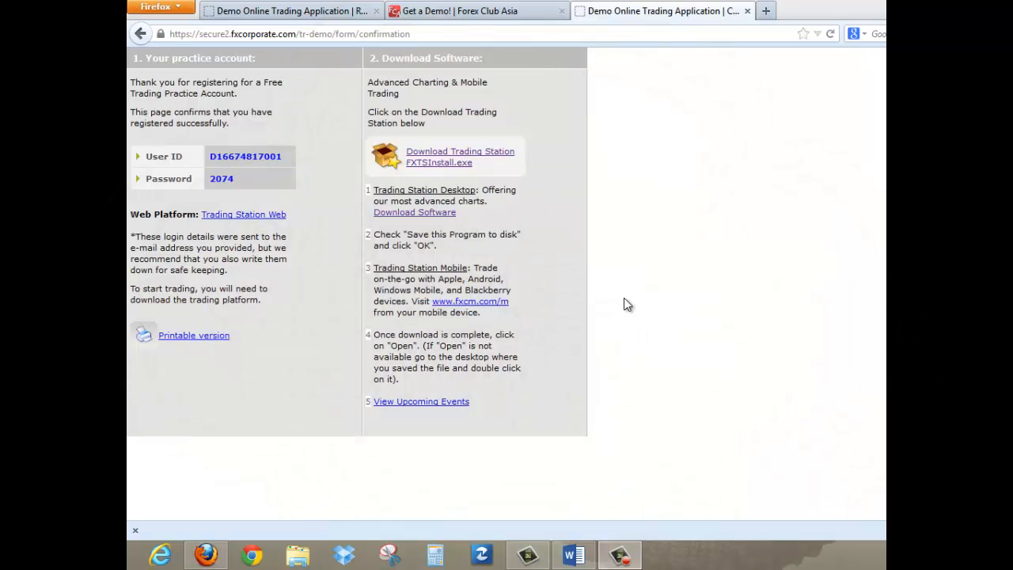
{"action": "mouse_move", "coordinate": [441, 162]}
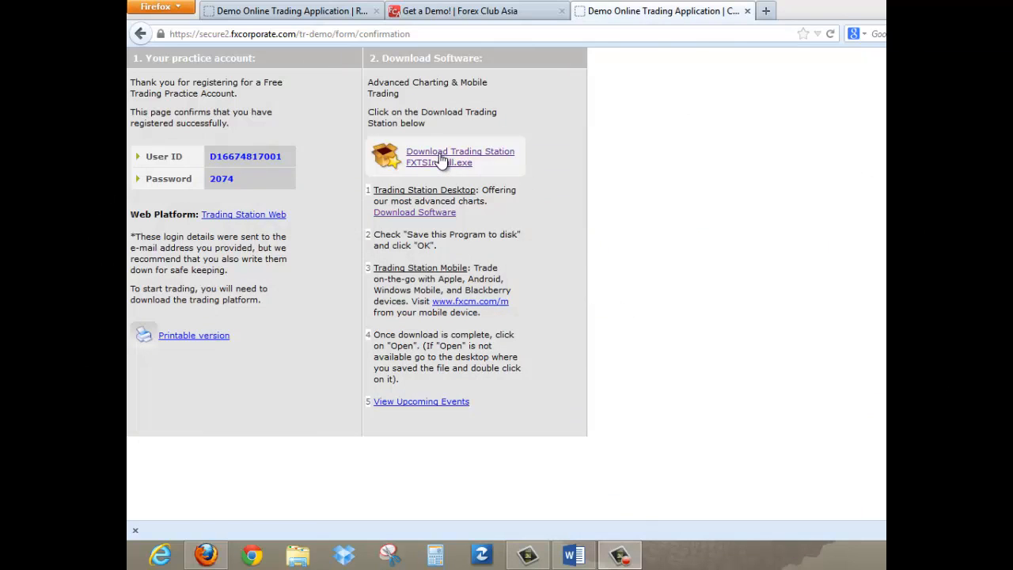
{"action": "mouse_move", "coordinate": [430, 156]}
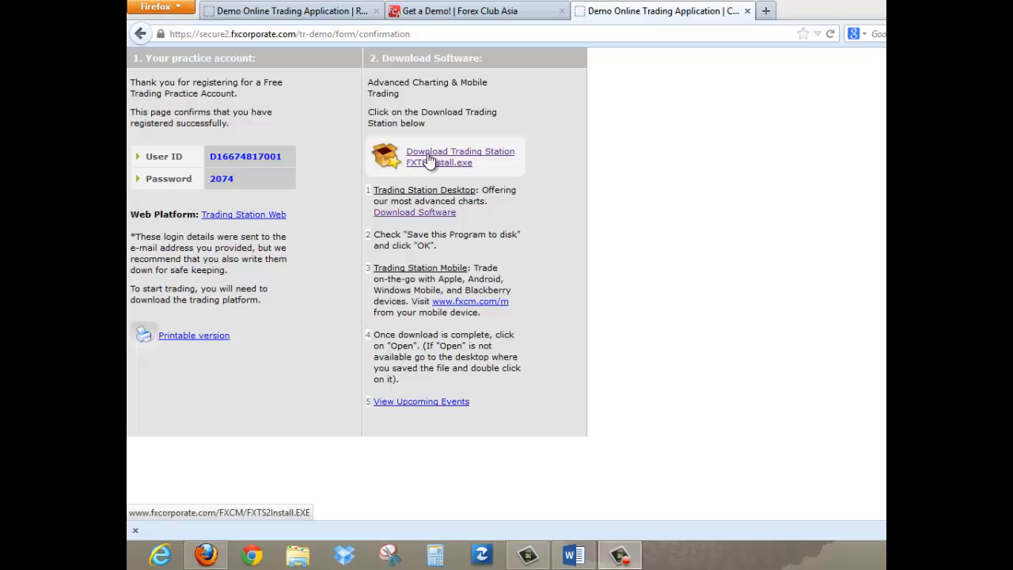
Start downloading the Trading Station FXTSInstall.exe installer from the confirmation page link.
{"action": "left_click", "coordinate": [459, 157]}
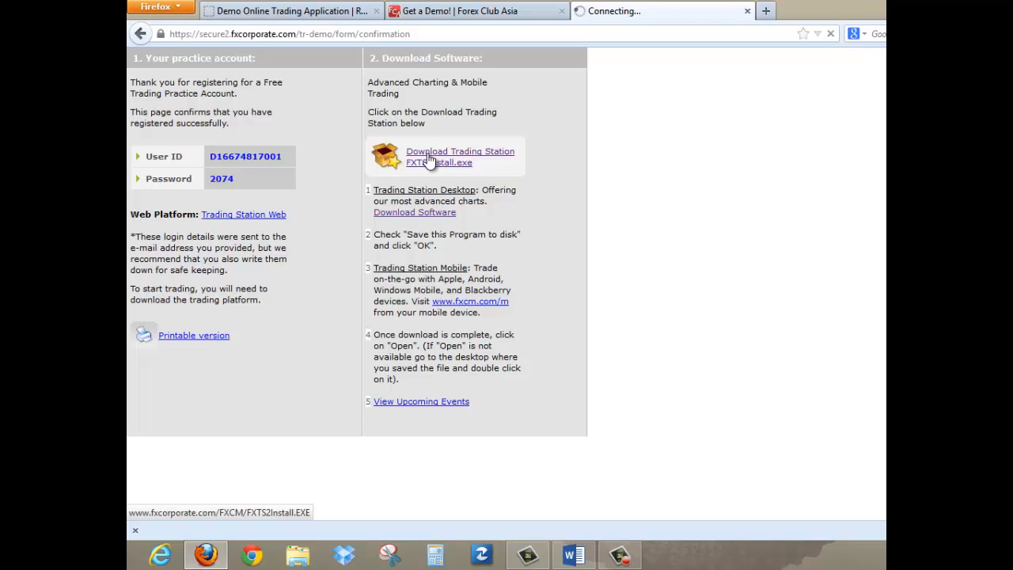
Save the FXTS2Install.EXE installer file to disk from the download prompt.
{"action": "left_click", "coordinate": [459, 156]}
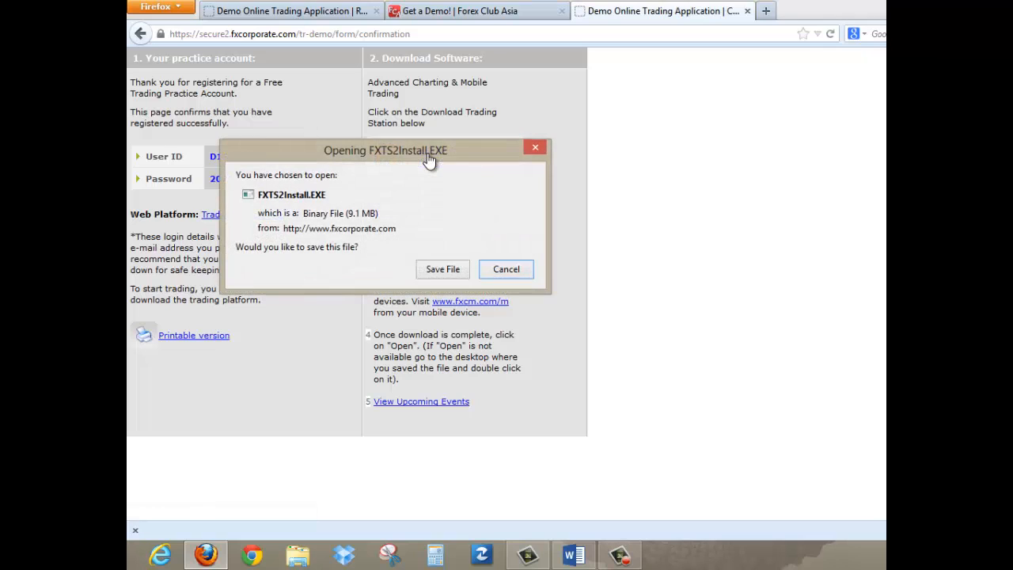
{"action": "mouse_move", "coordinate": [471, 158]}
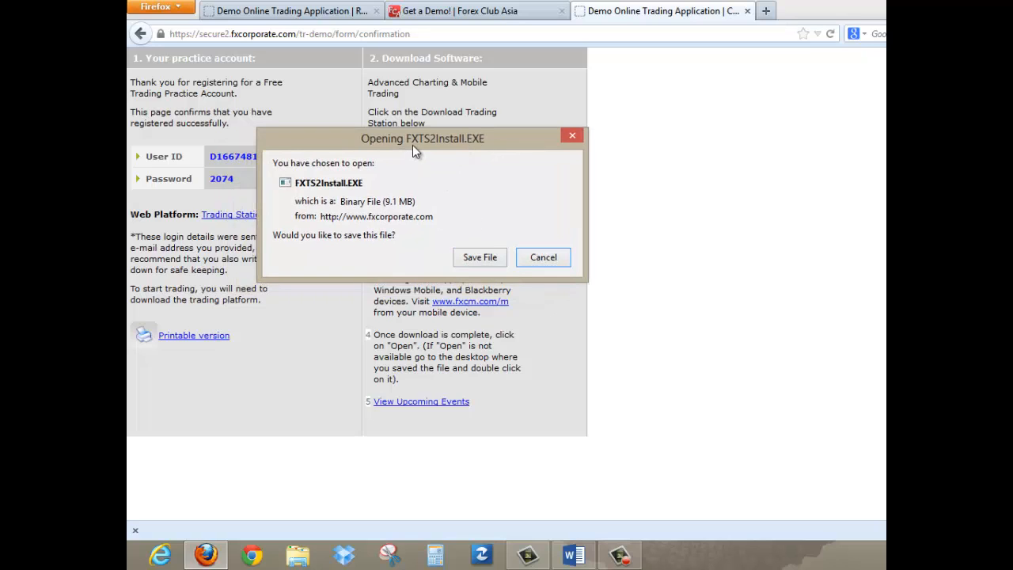
{"action": "mouse_move", "coordinate": [374, 247]}
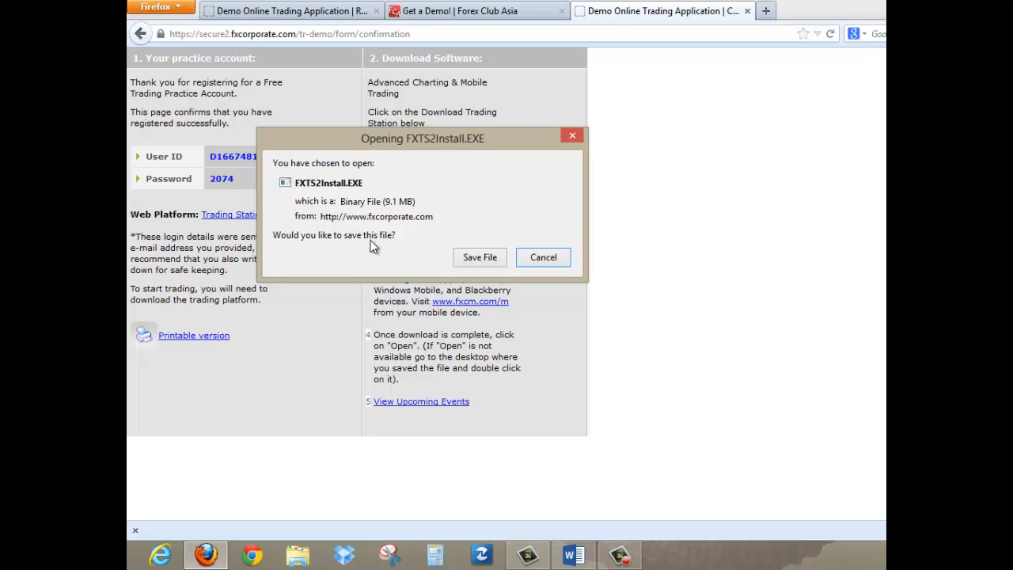
{"action": "mouse_move", "coordinate": [446, 253]}
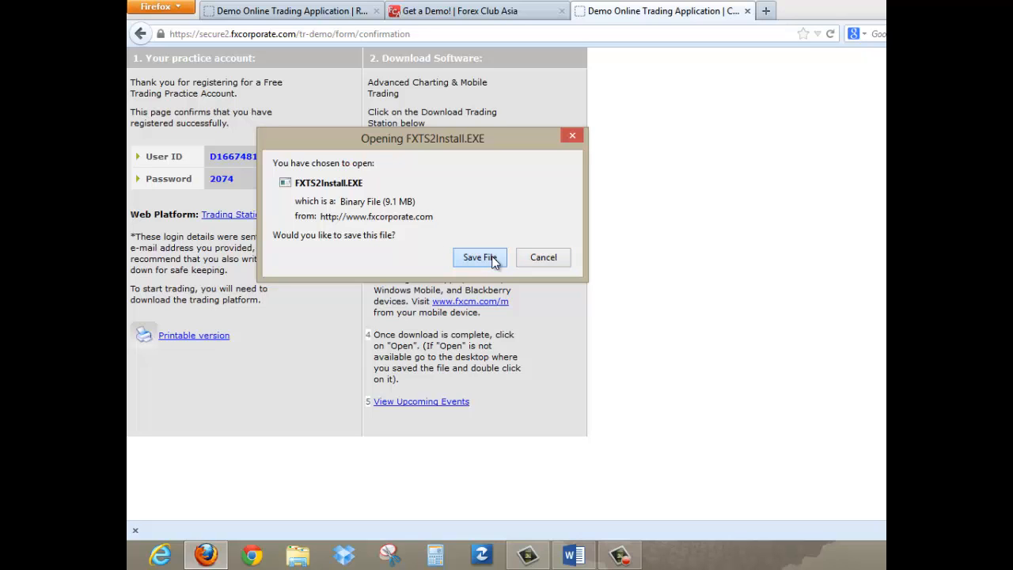
{"action": "mouse_move", "coordinate": [468, 264]}
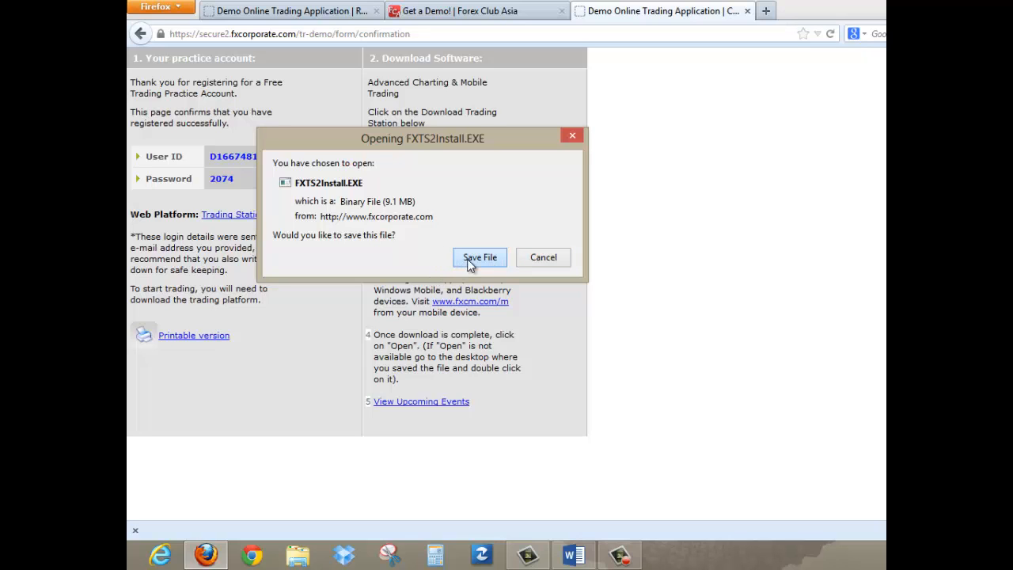
{"action": "left_click", "coordinate": [480, 257]}
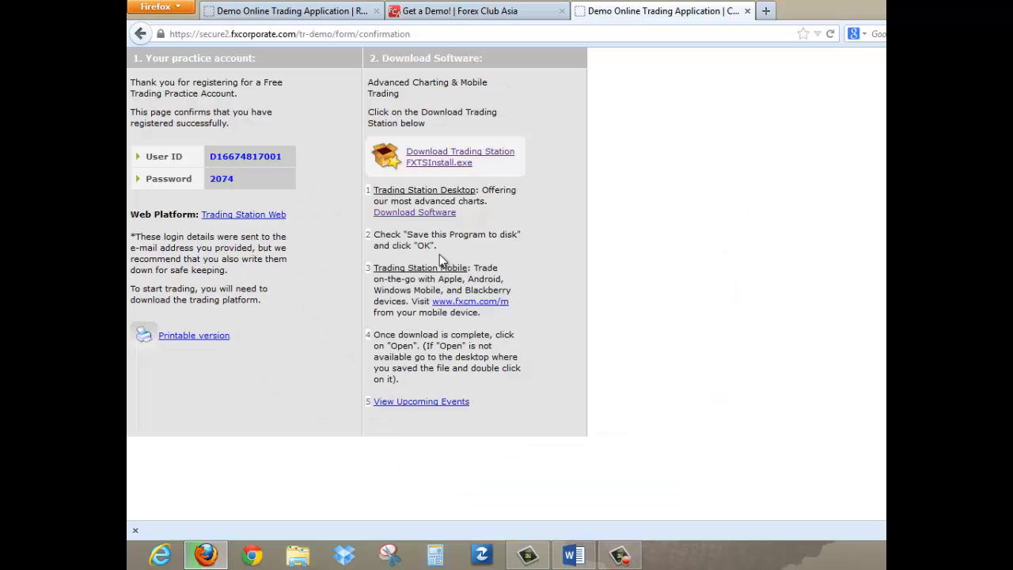
{"action": "mouse_move", "coordinate": [285, 390]}
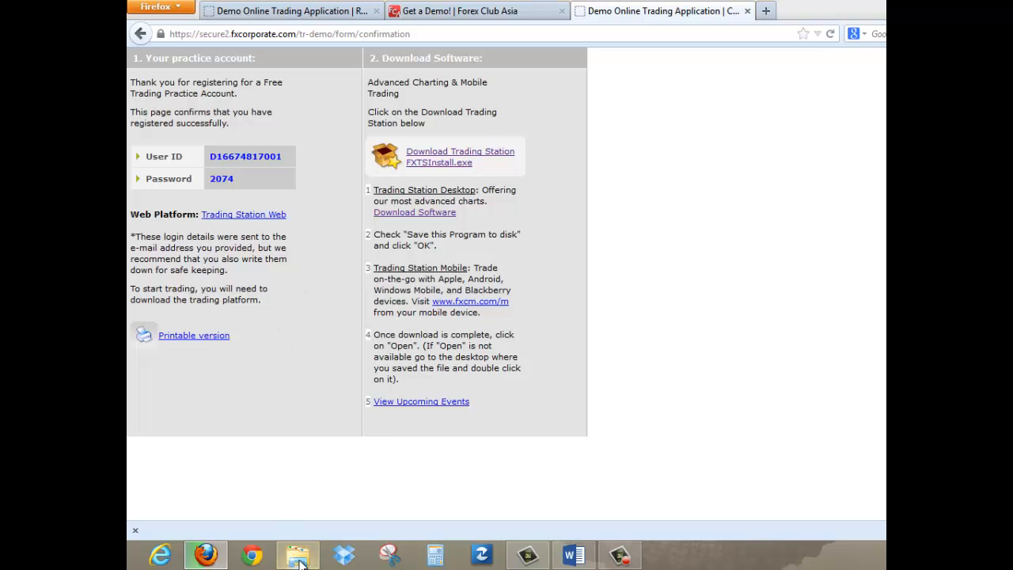
{"action": "mouse_move", "coordinate": [383, 468]}
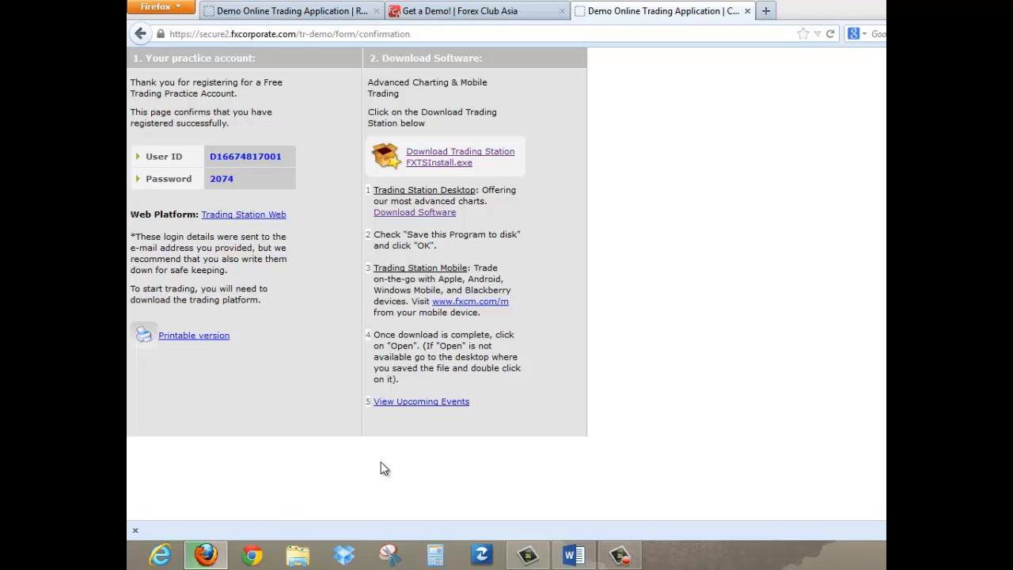
Launch the downloaded FXTS2Install setup from the Downloads folder in Explorer.
{"action": "left_click", "coordinate": [297, 554]}
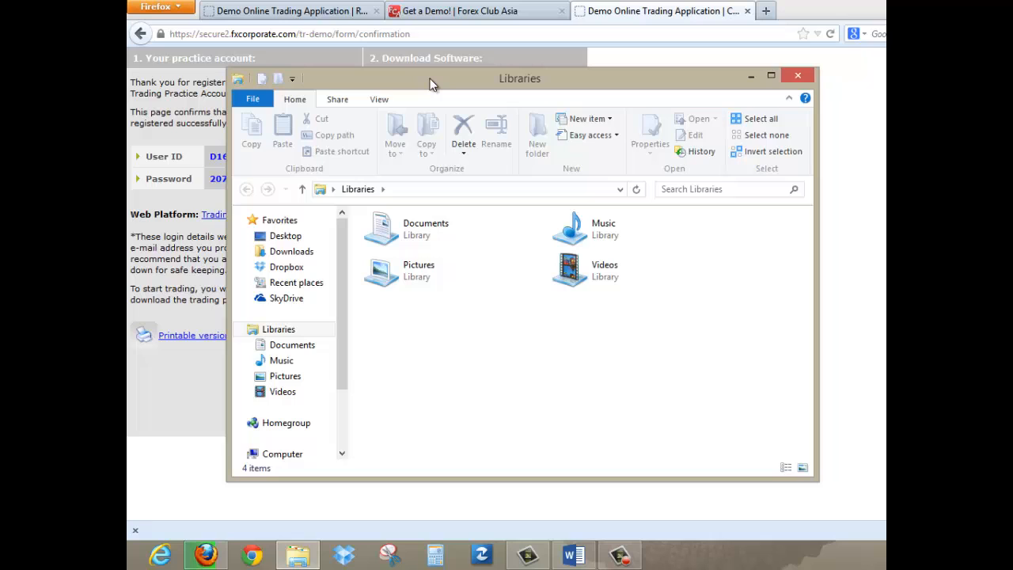
{"action": "mouse_move", "coordinate": [418, 105]}
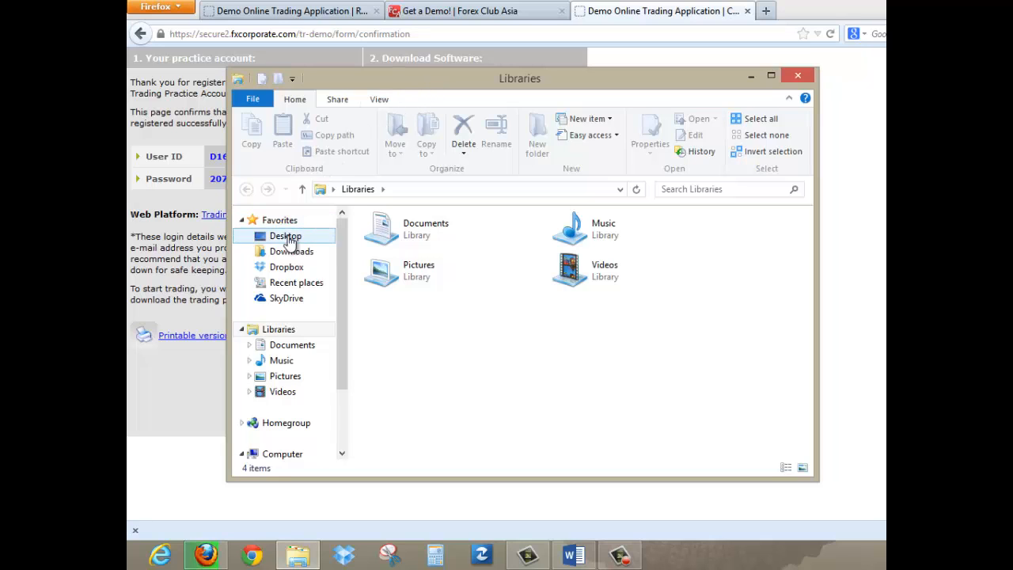
{"action": "mouse_move", "coordinate": [291, 250]}
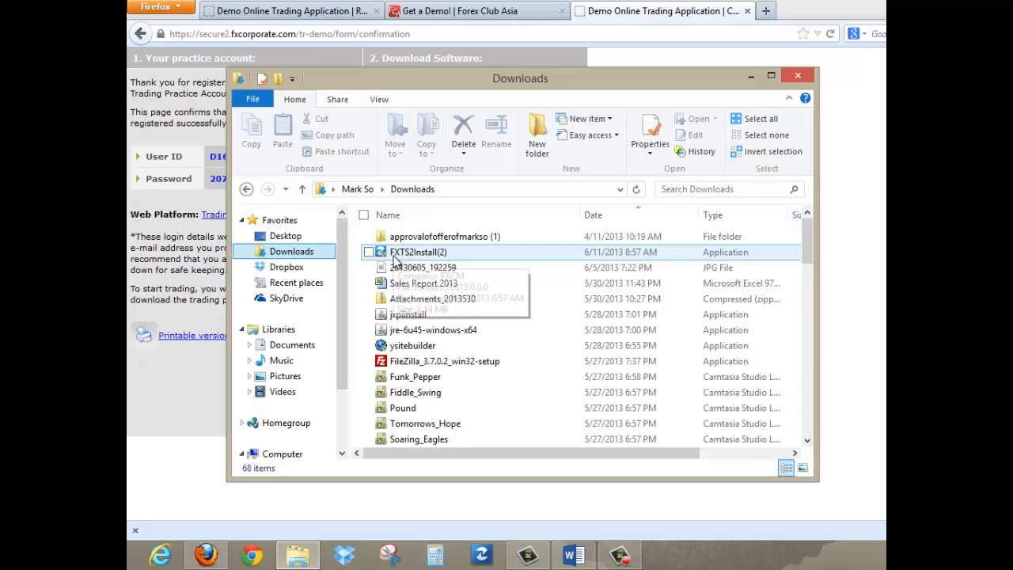
{"action": "mouse_move", "coordinate": [417, 251]}
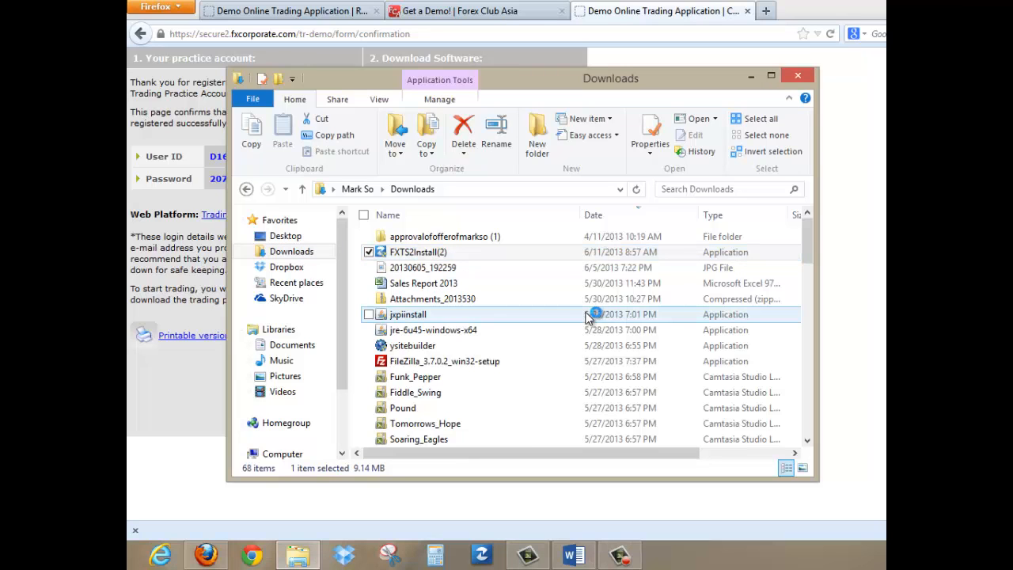
{"action": "left_click", "coordinate": [418, 252]}
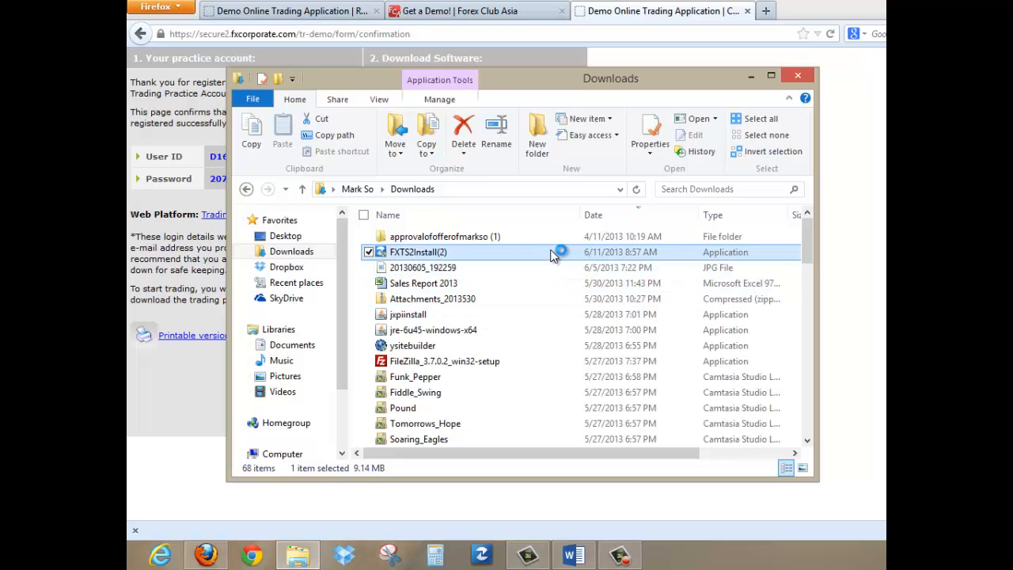
{"action": "double_click", "coordinate": [418, 252]}
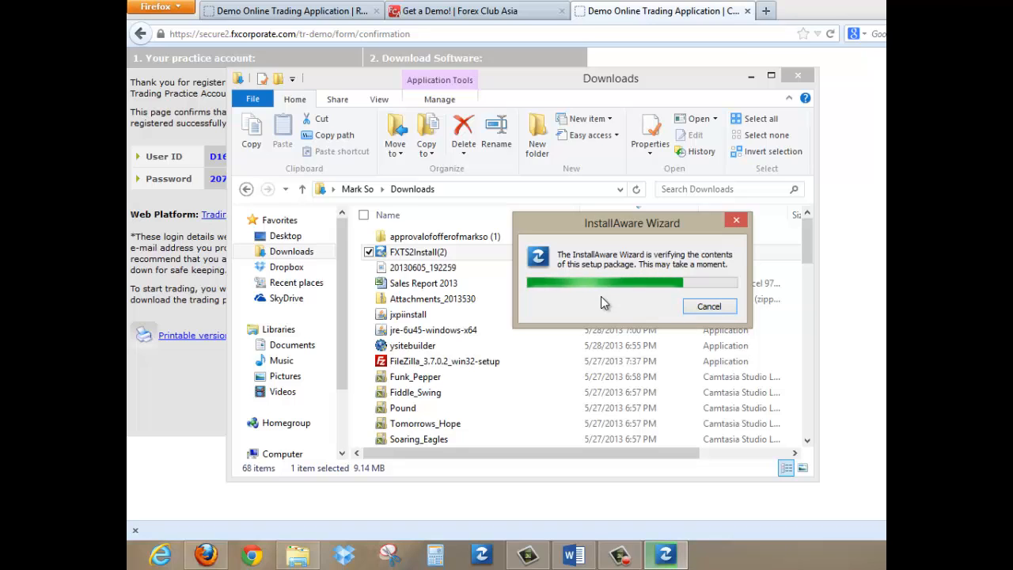
{"action": "left_click", "coordinate": [709, 307]}
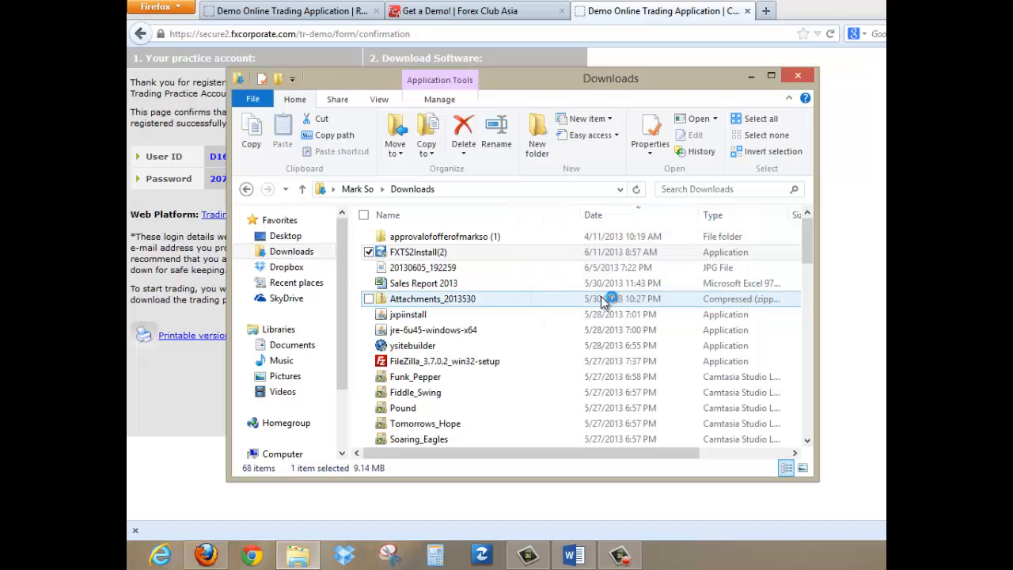
{"action": "double_click", "coordinate": [418, 252]}
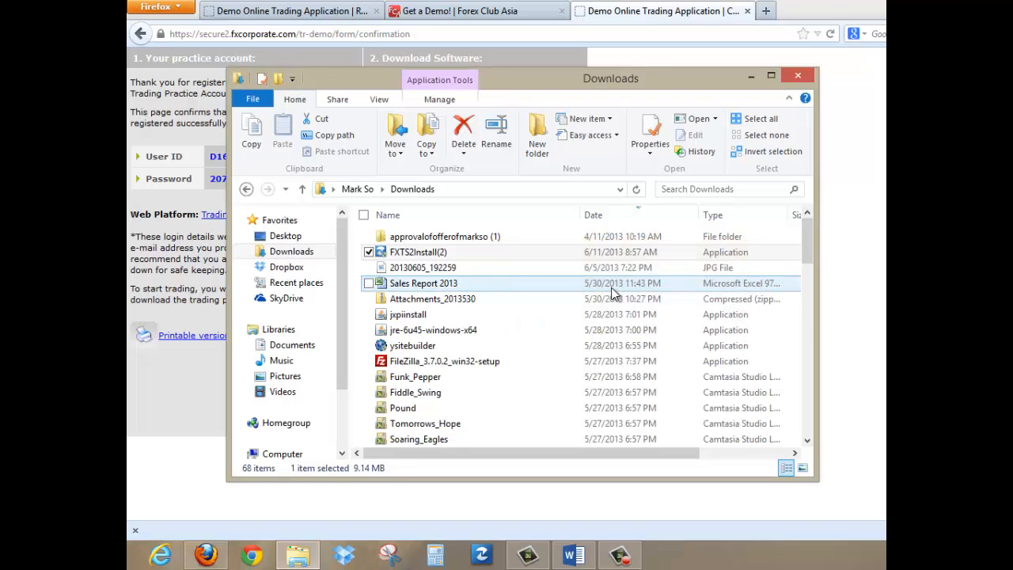
Move the setup wizard aside, pass the welcome page and accept the license agreement.
{"action": "double_click", "coordinate": [418, 252]}
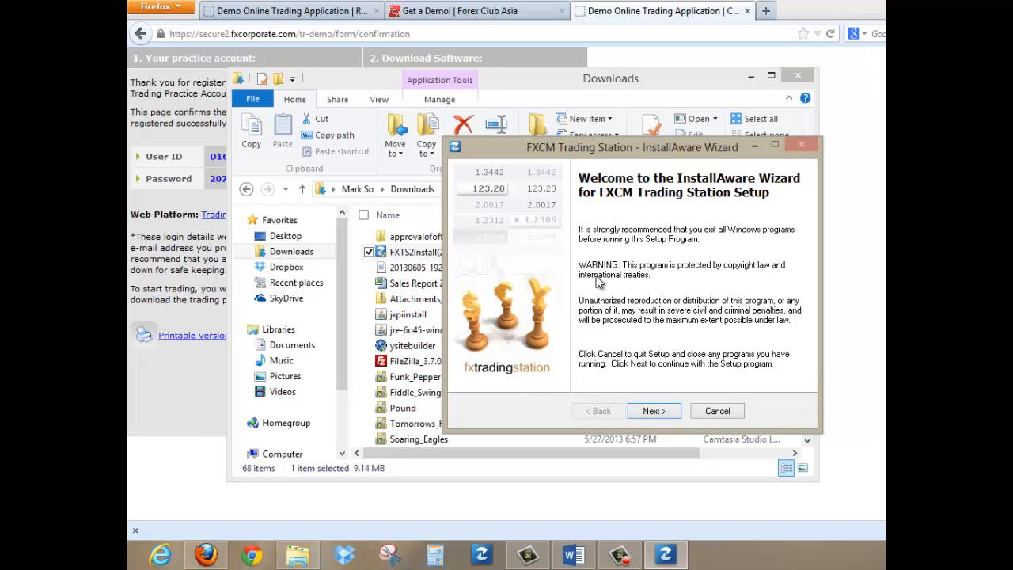
{"action": "left_click_drag", "start_coordinate": [631, 147], "coordinate": [554, 147]}
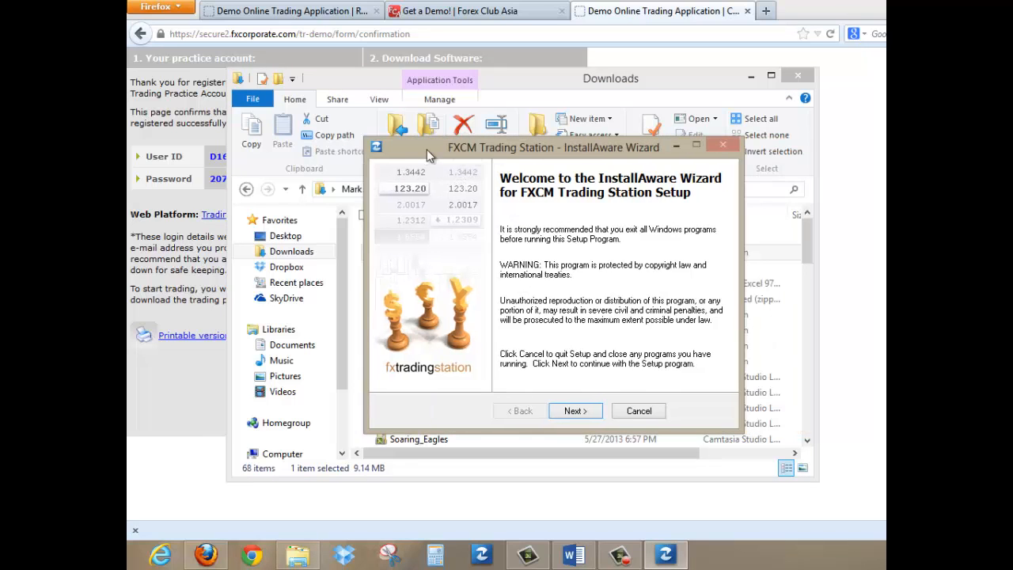
{"action": "left_click_drag", "start_coordinate": [553, 147], "coordinate": [424, 143]}
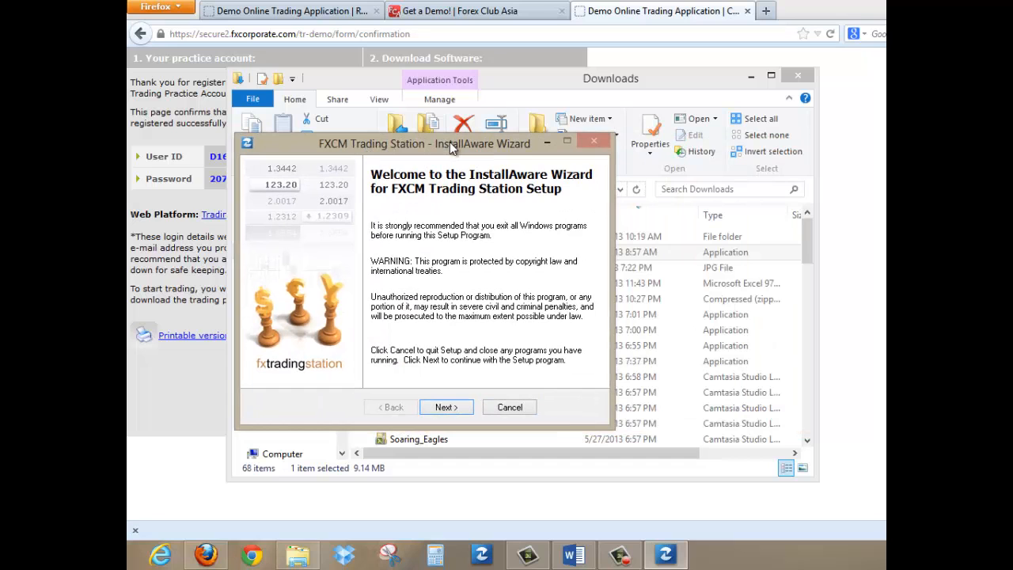
{"action": "mouse_move", "coordinate": [408, 256]}
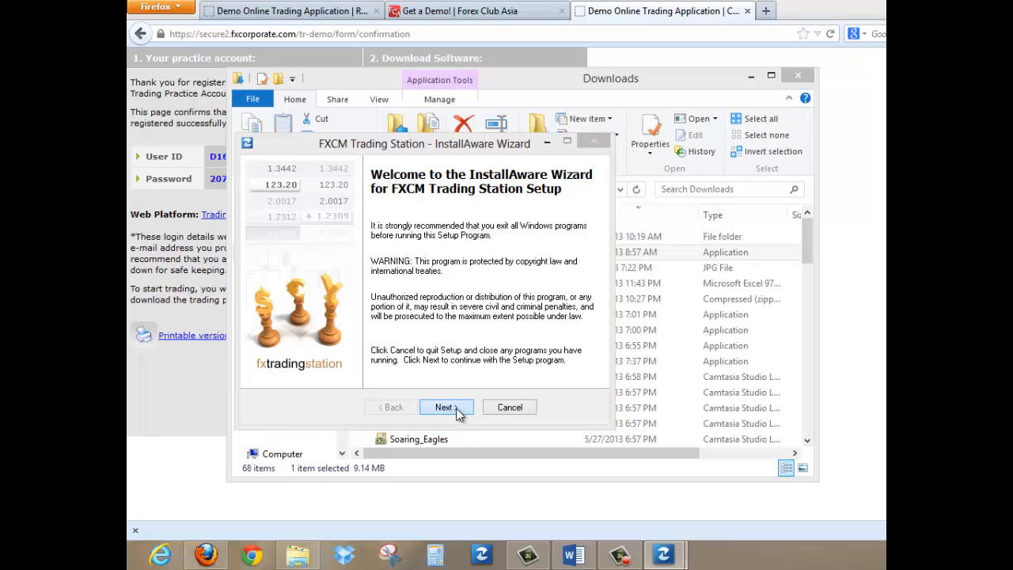
{"action": "left_click", "coordinate": [443, 406]}
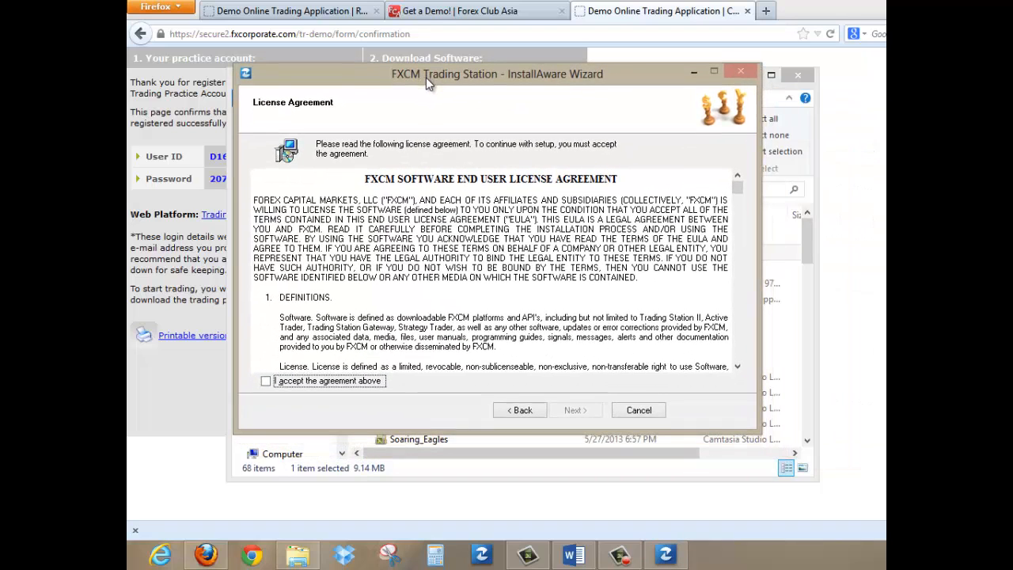
{"action": "left_click", "coordinate": [266, 379]}
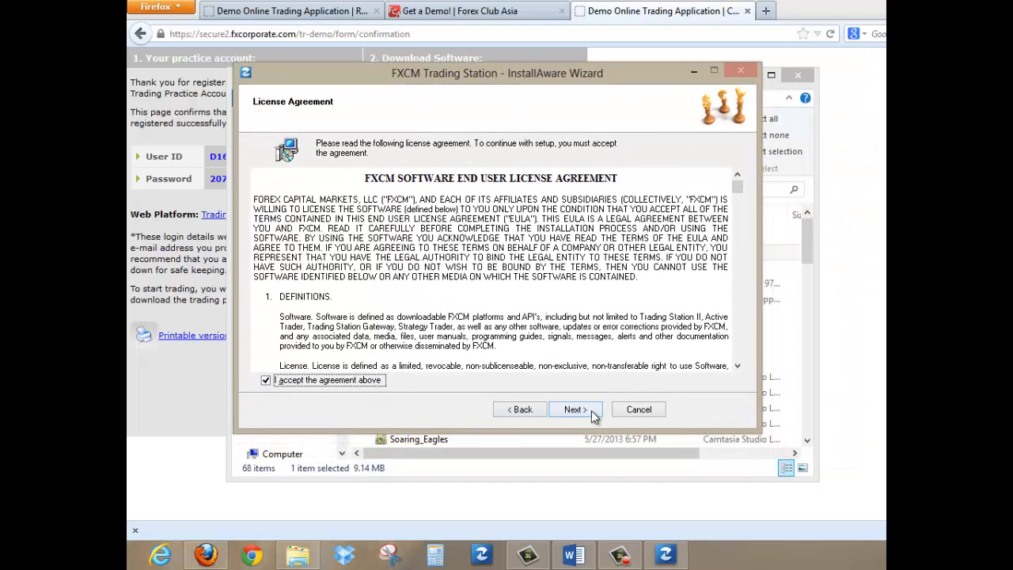
{"action": "left_click", "coordinate": [572, 408]}
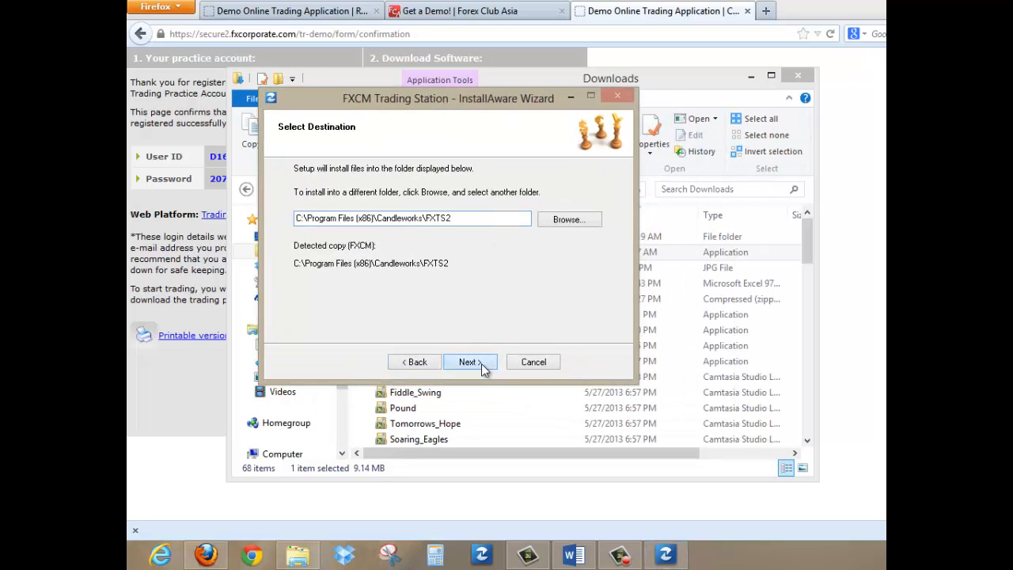
Keep the default install folder, shortcut and language options, and run the installation.
{"action": "left_click", "coordinate": [469, 361]}
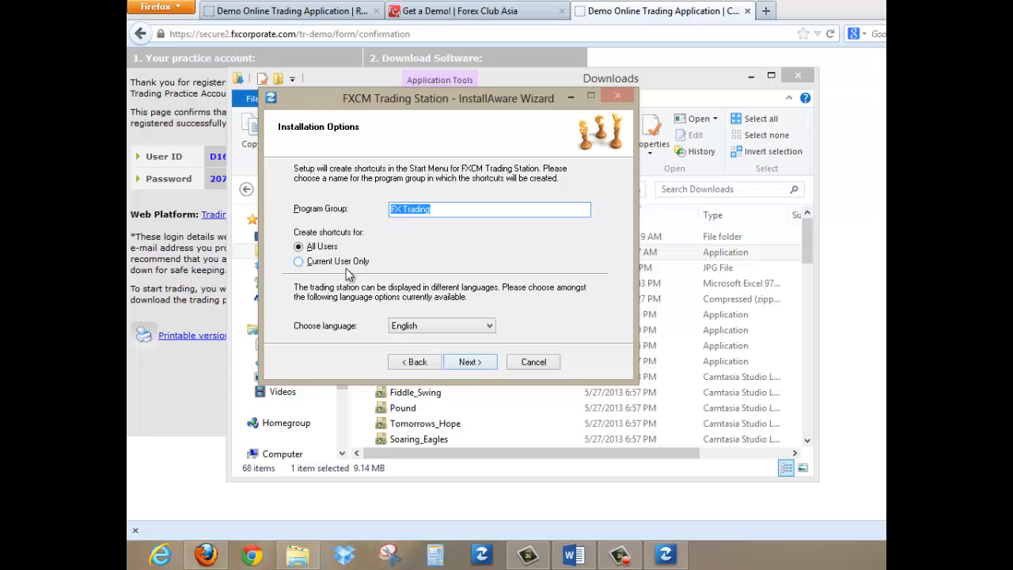
{"action": "left_click", "coordinate": [469, 361]}
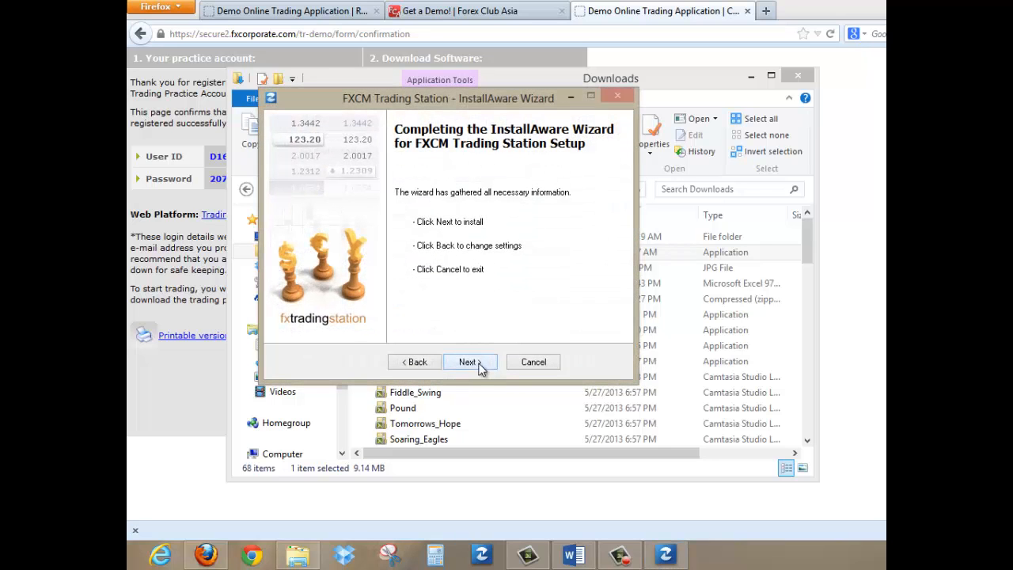
{"action": "left_click", "coordinate": [468, 360]}
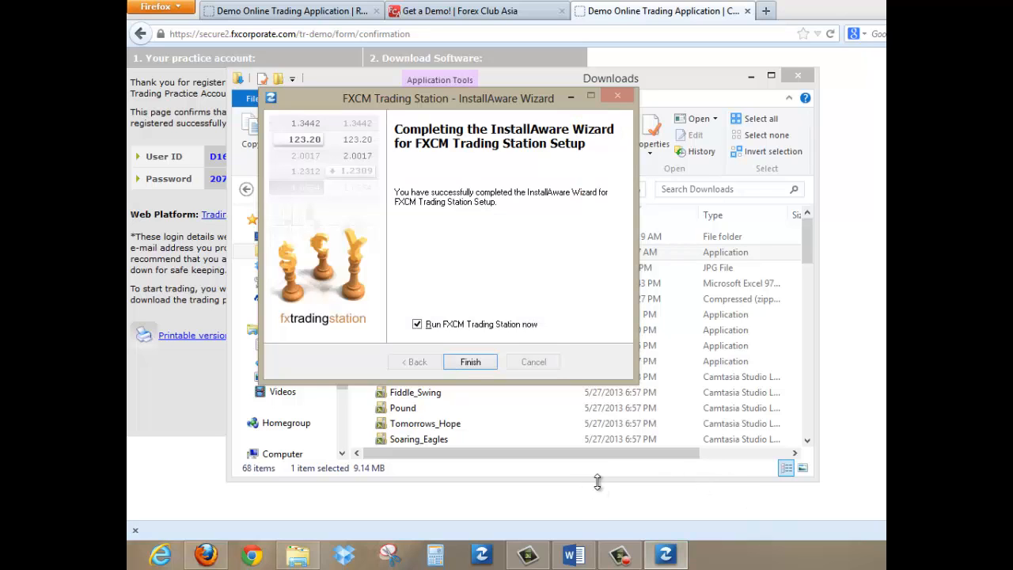
{"action": "mouse_move", "coordinate": [367, 129]}
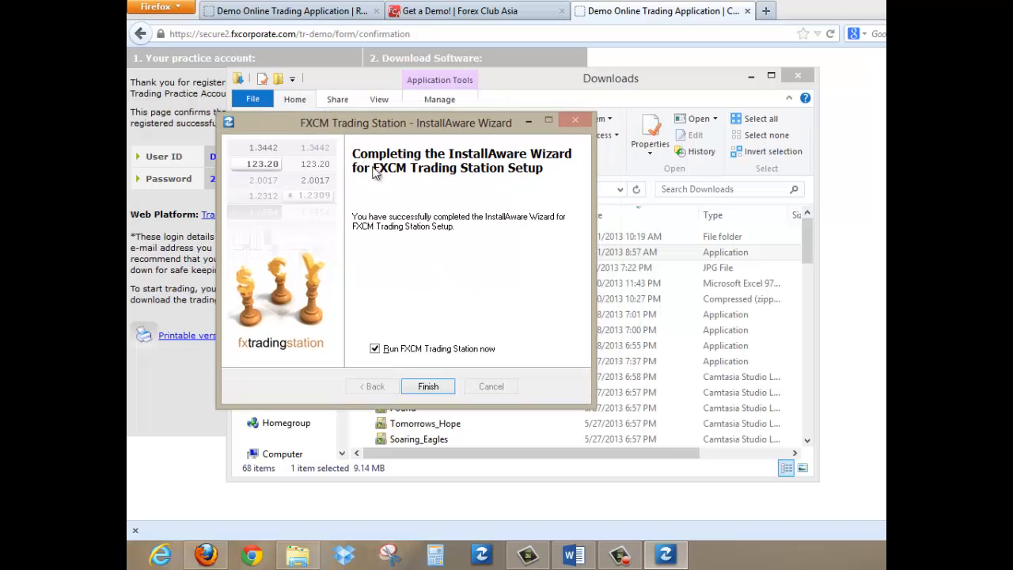
{"action": "mouse_move", "coordinate": [519, 170]}
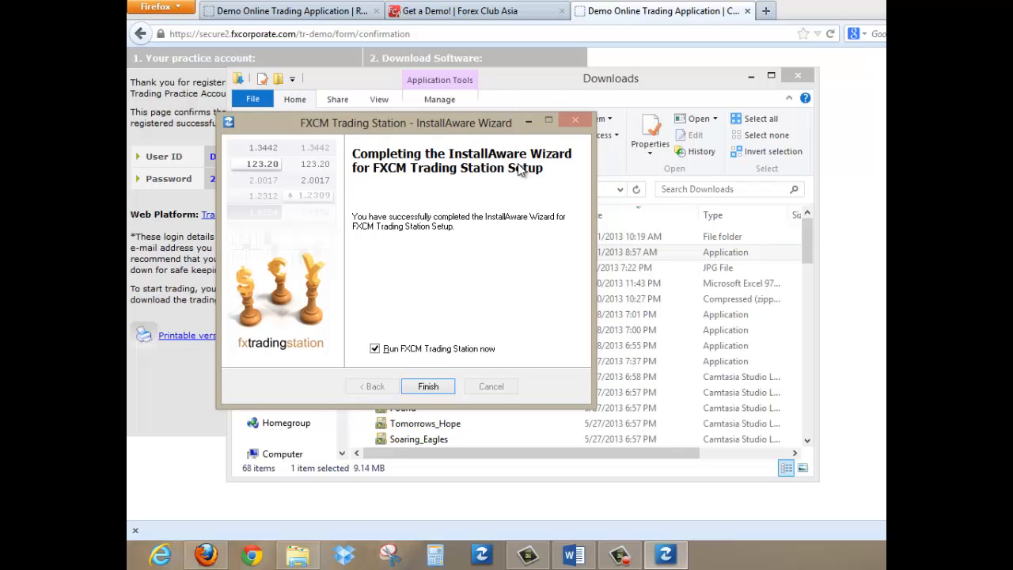
{"action": "mouse_move", "coordinate": [405, 198]}
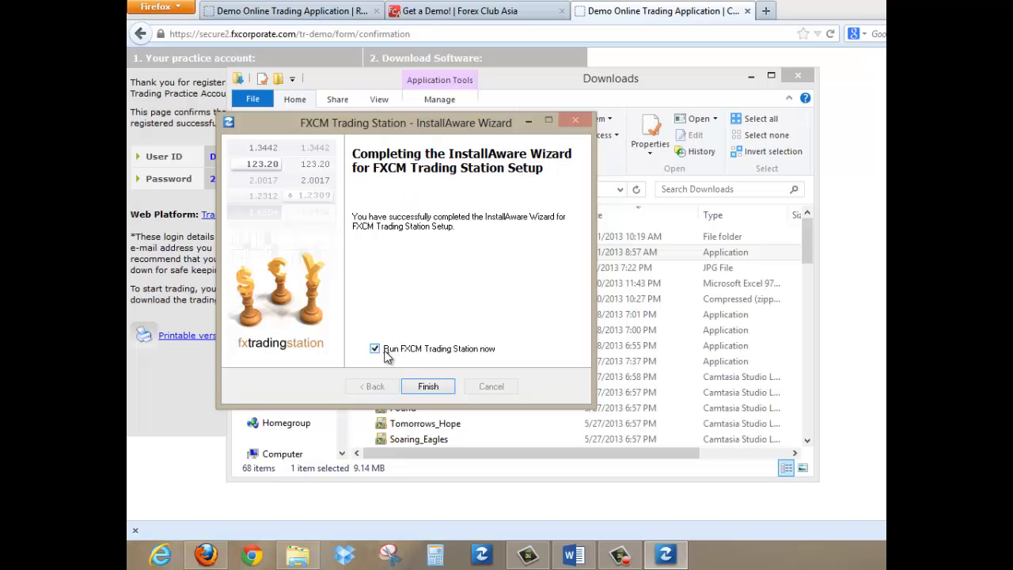
{"action": "mouse_move", "coordinate": [462, 360]}
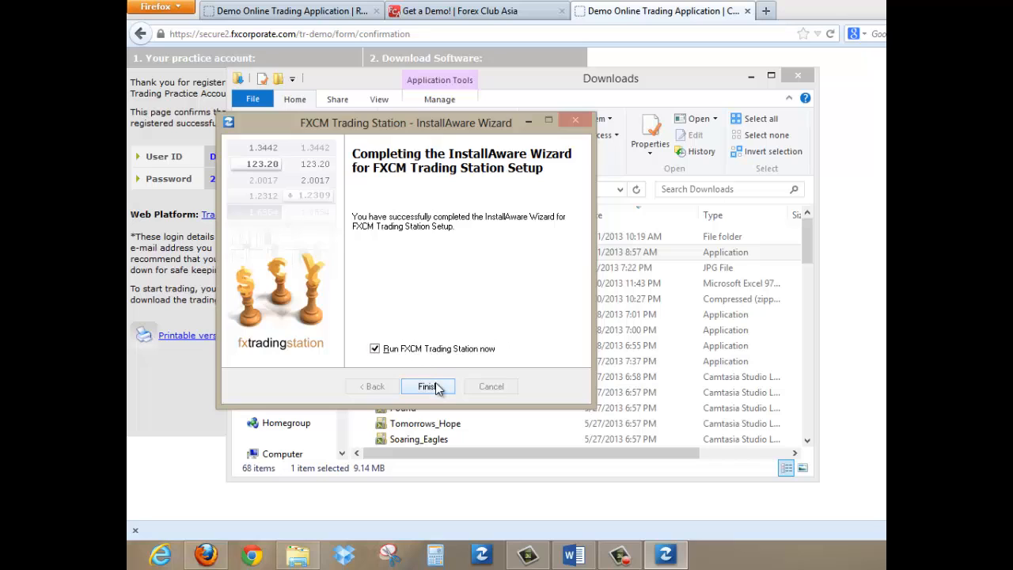
Finish the installer with 'Run FXCM Trading Station now' left checked.
{"action": "left_click", "coordinate": [428, 386]}
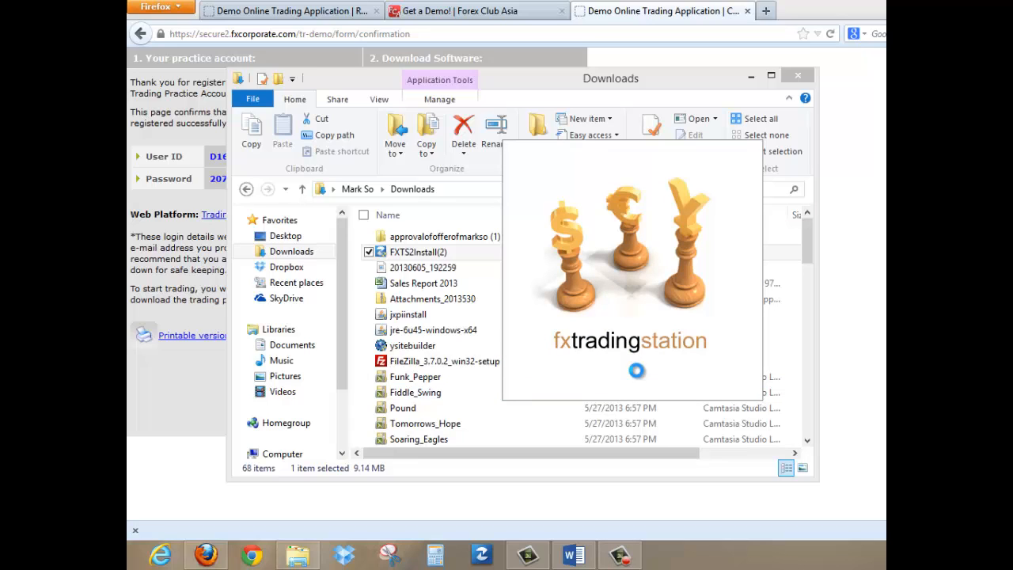
{"action": "double_click", "coordinate": [418, 251]}
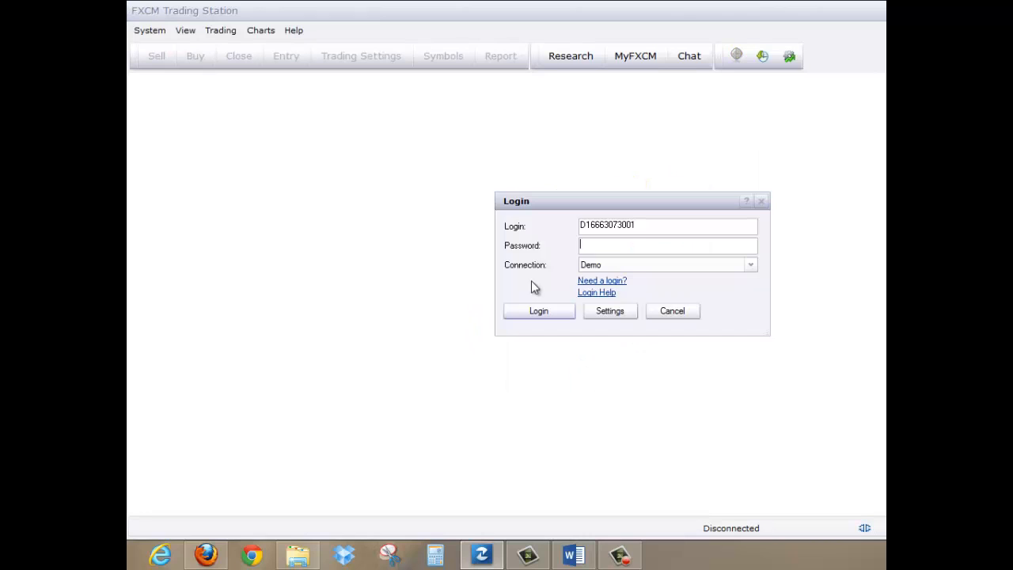
{"action": "left_click_drag", "start_coordinate": [633, 199], "coordinate": [373, 174]}
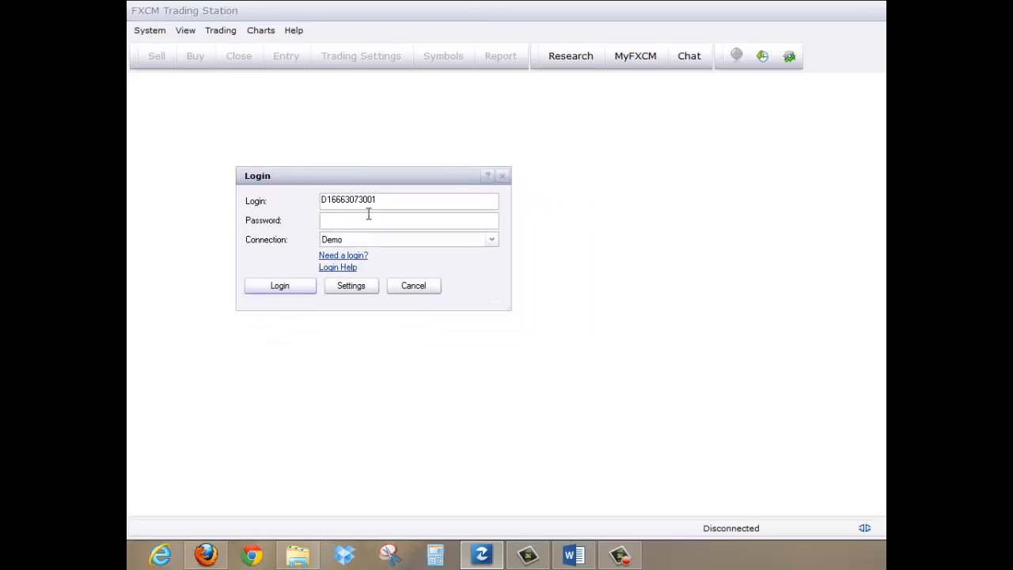
{"action": "mouse_move", "coordinate": [356, 182]}
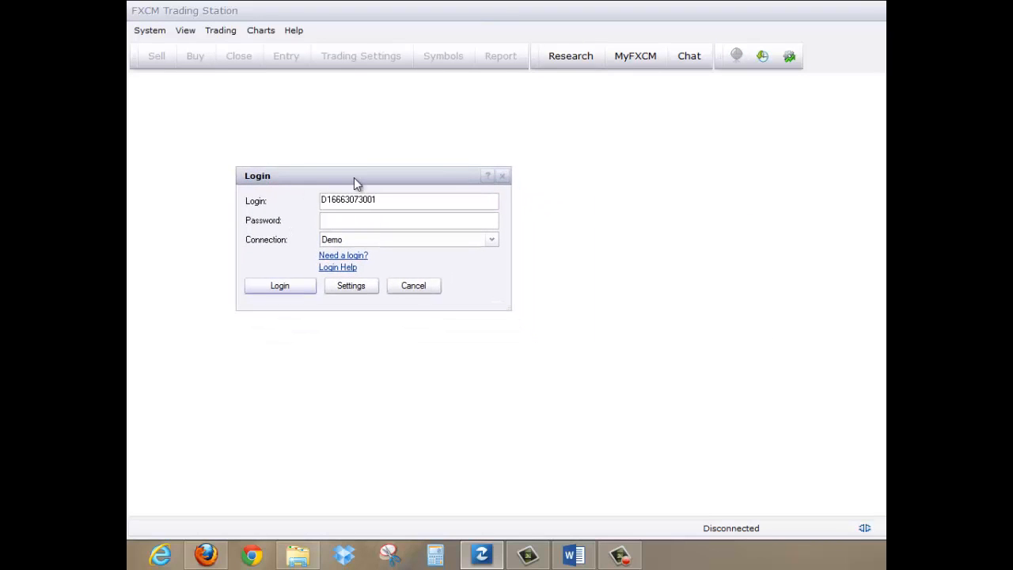
{"action": "left_click", "coordinate": [408, 220]}
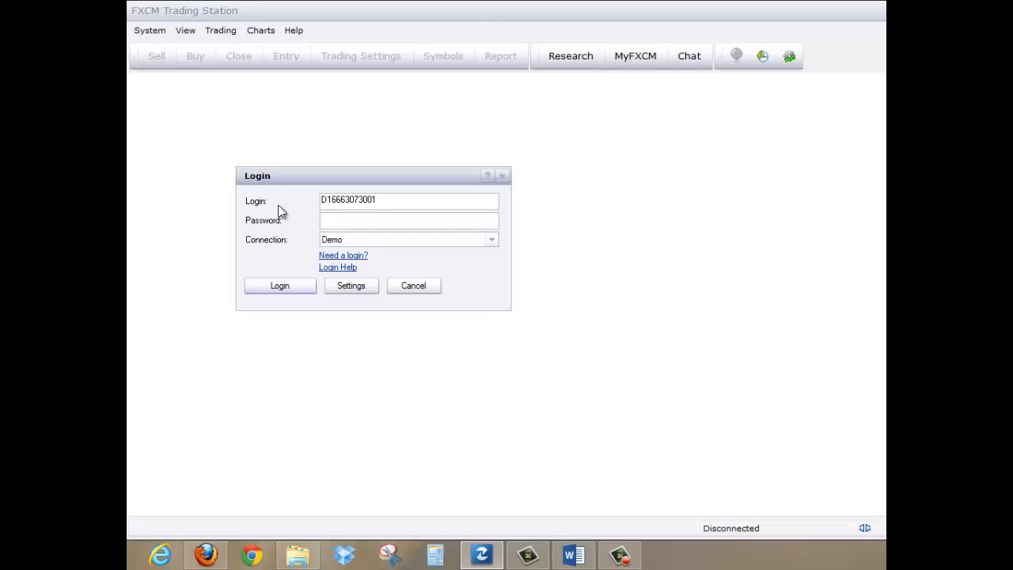
{"action": "left_click", "coordinate": [408, 220]}
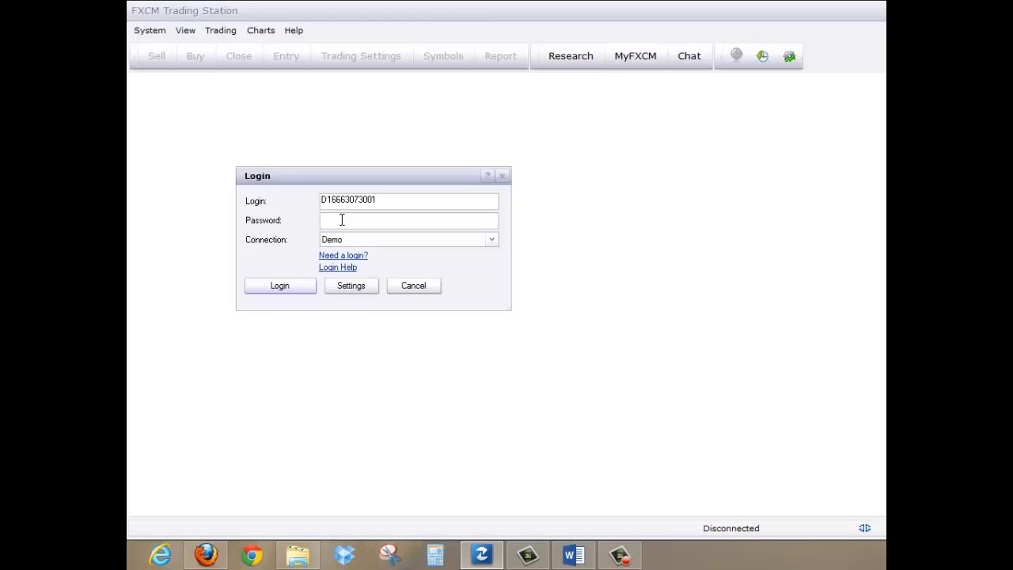
{"action": "type", "text": "password"}
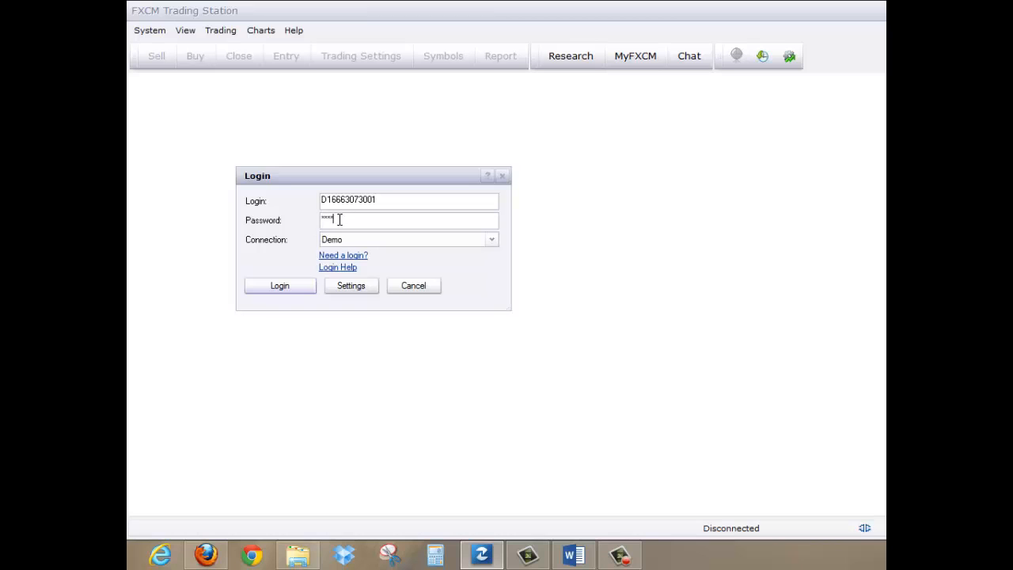
{"action": "mouse_move", "coordinate": [372, 244]}
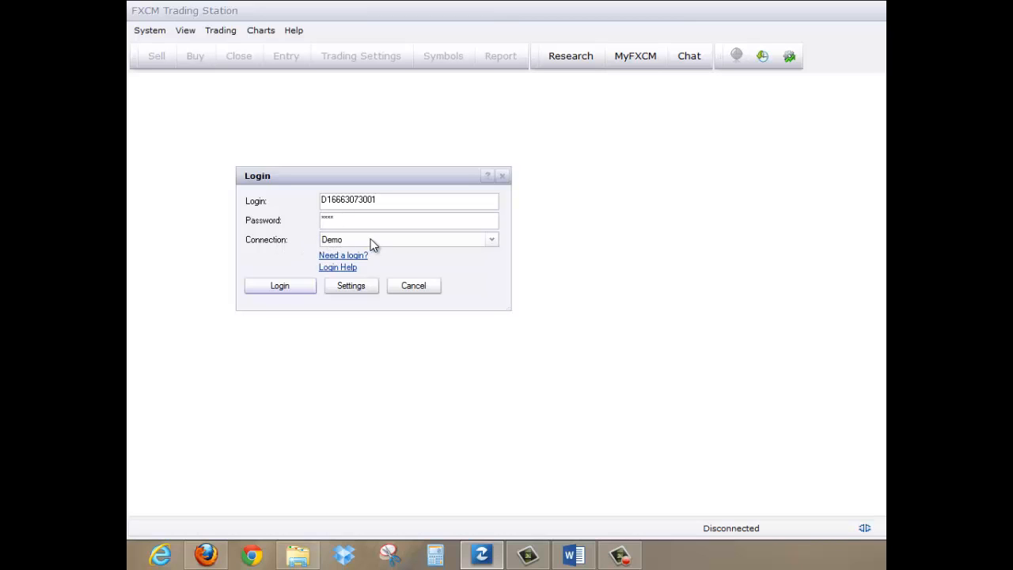
{"action": "mouse_move", "coordinate": [367, 244]}
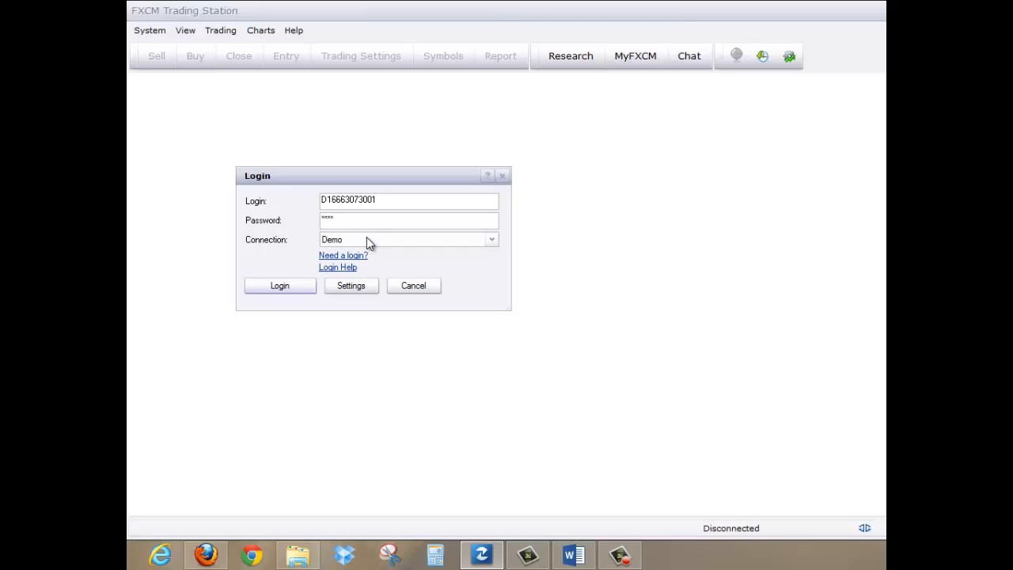
Log in to the demo account so the Connecting please-wait screen appears.
{"action": "left_click", "coordinate": [278, 285]}
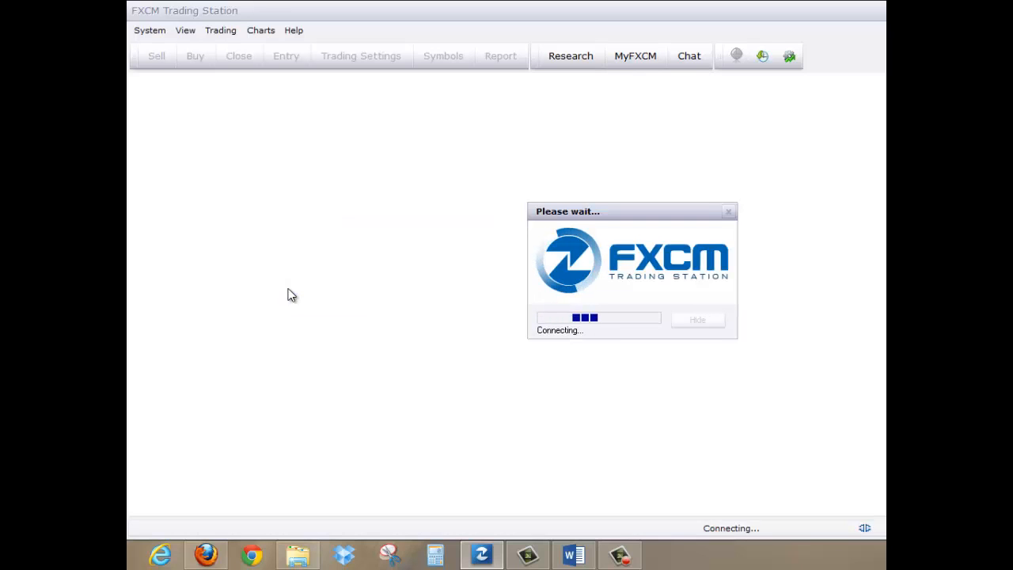
{"action": "mouse_move", "coordinate": [351, 317]}
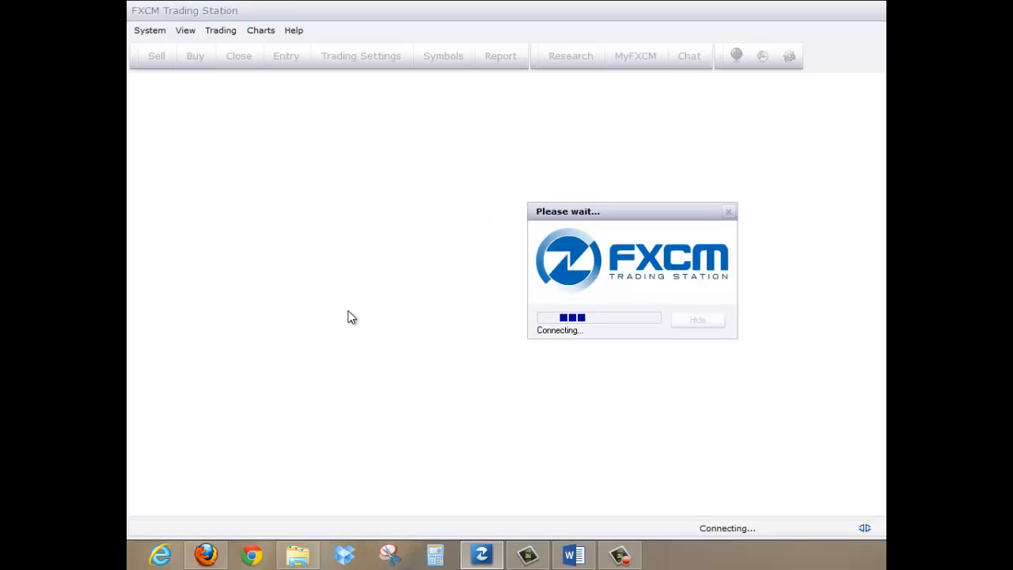
{"action": "mouse_move", "coordinate": [364, 322]}
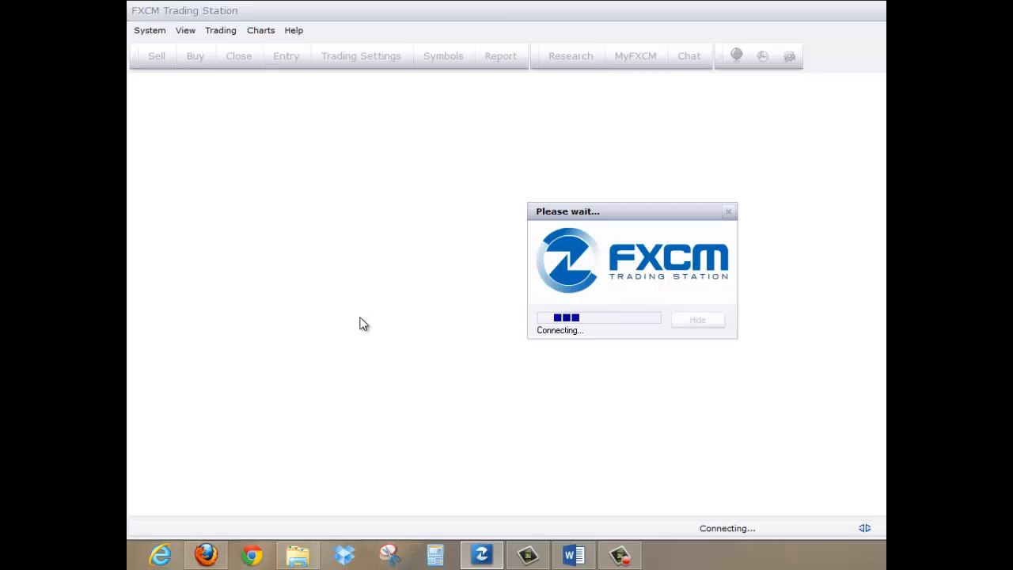